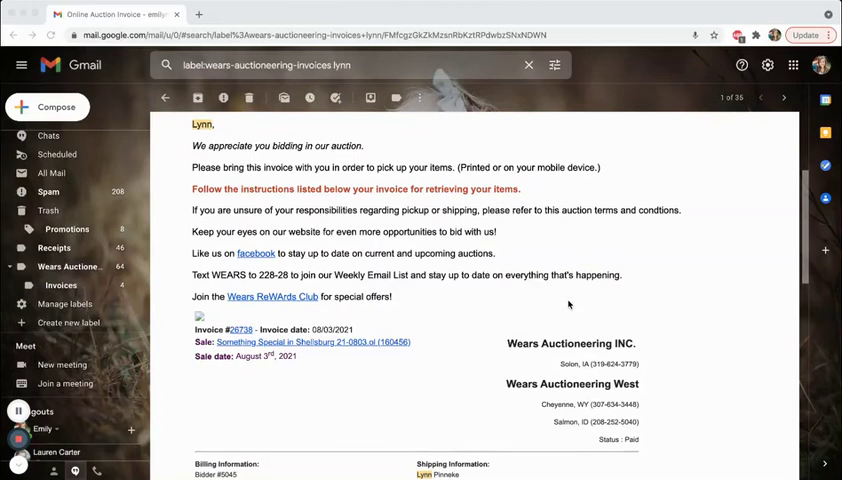
mouse_move(654, 319)
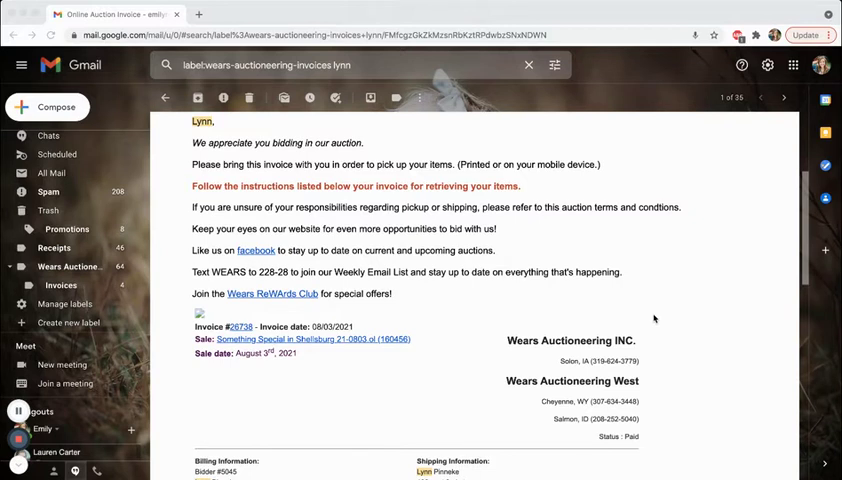
mouse_move(643, 318)
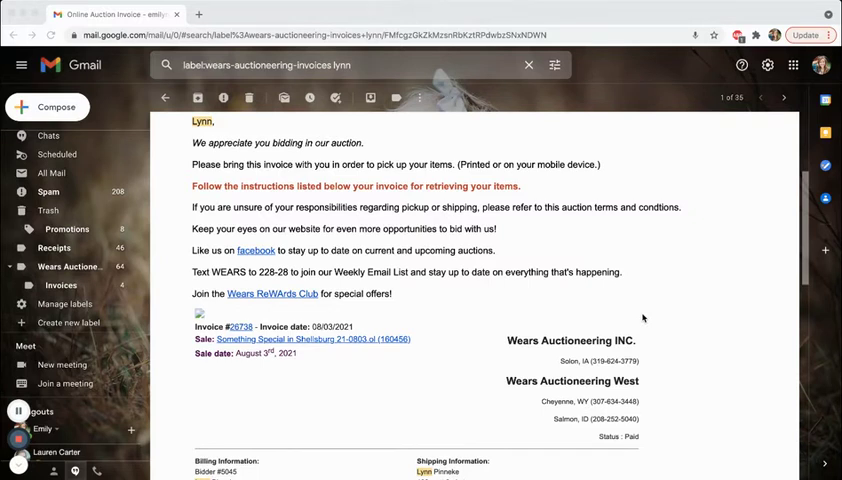
mouse_move(471, 314)
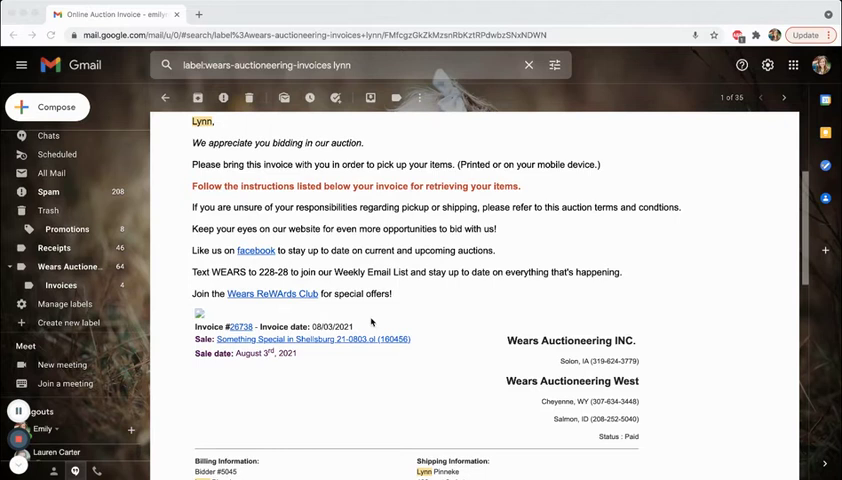
Scroll down the Gmail invoice email to the signupgenius.com pickup link.
scroll("down", 3)
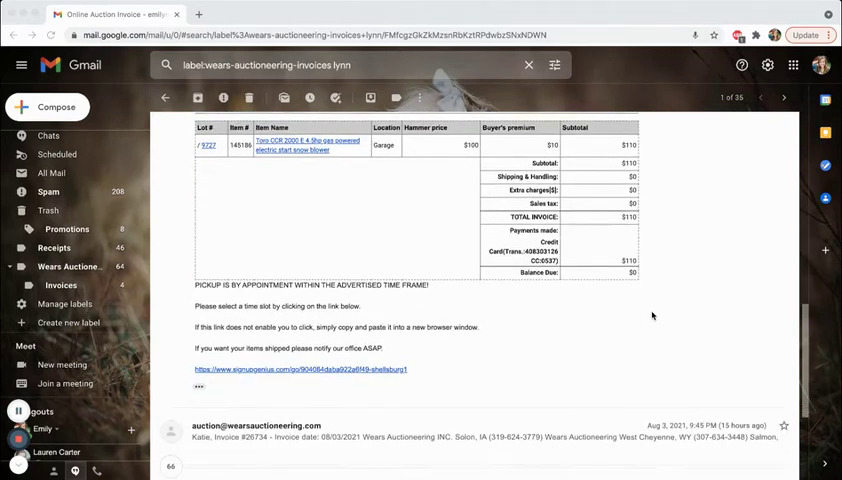
scroll("down", 3)
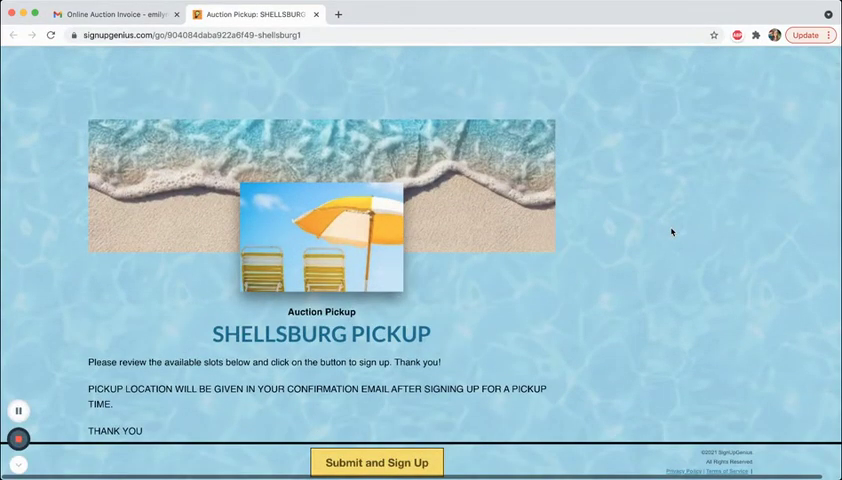
scroll("down", 3)
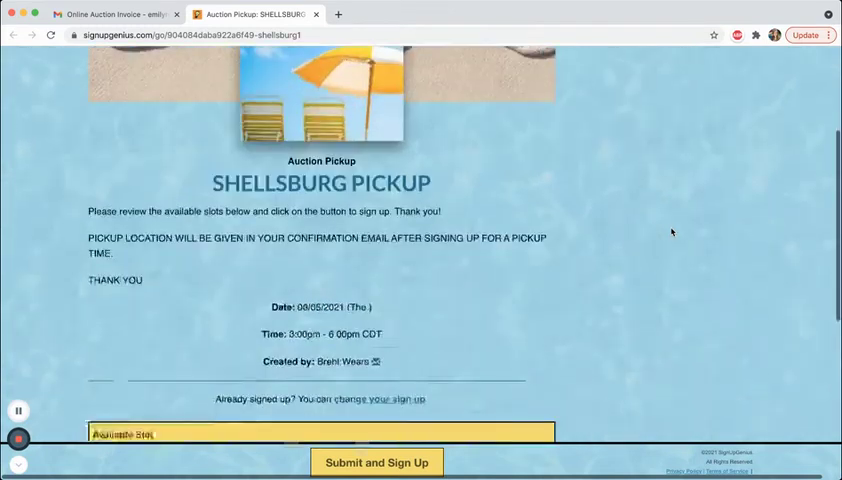
scroll("down", 3)
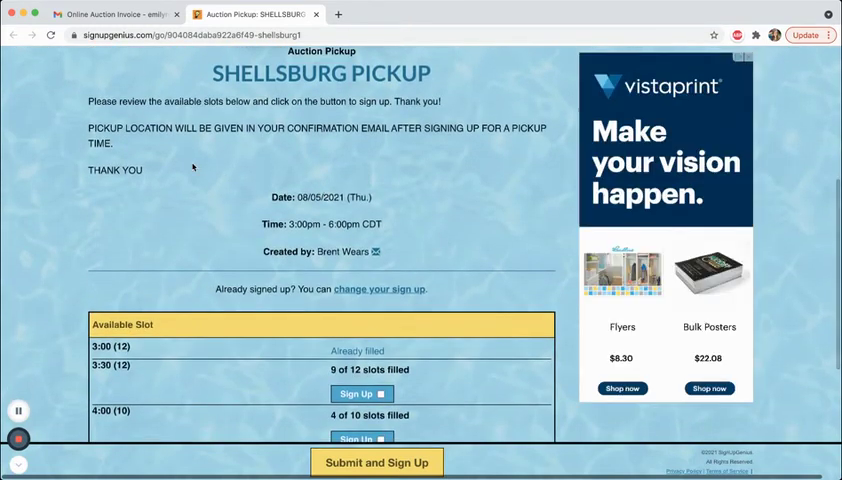
mouse_move(172, 180)
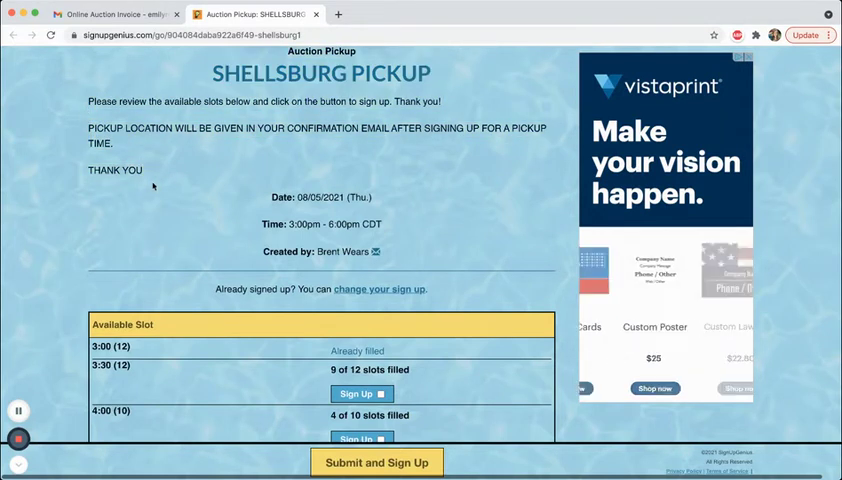
scroll("down", 3)
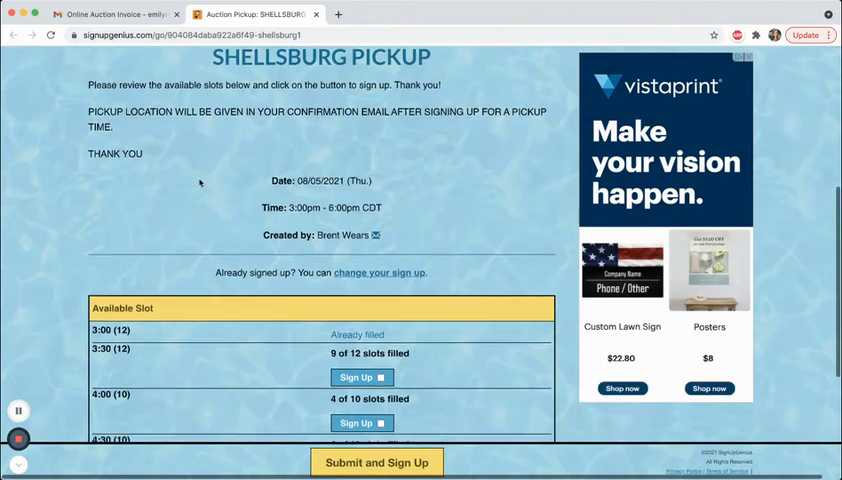
scroll("down", 3)
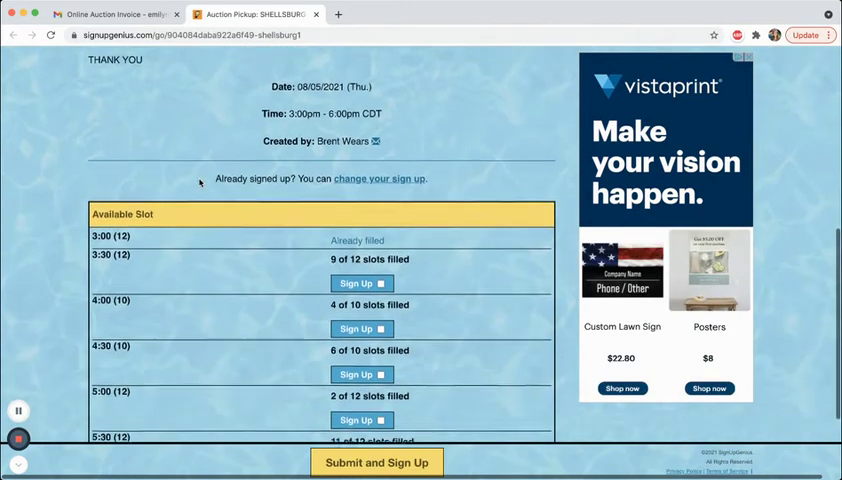
scroll("down", 3)
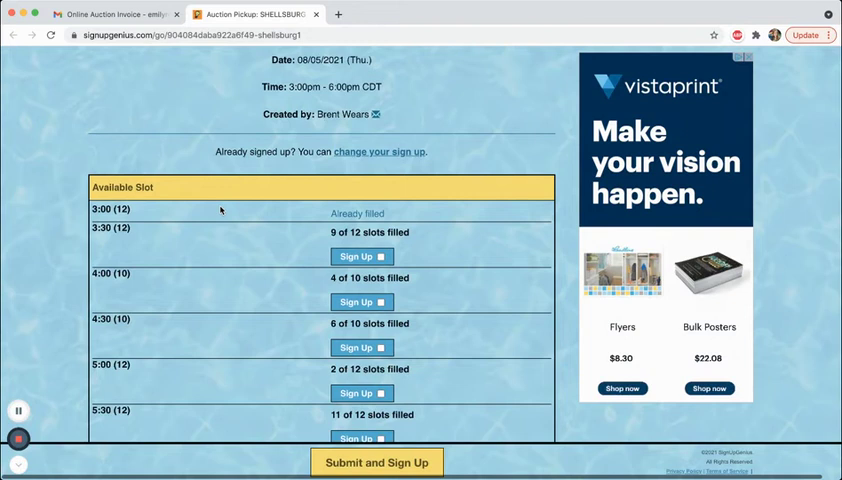
scroll("down", 3)
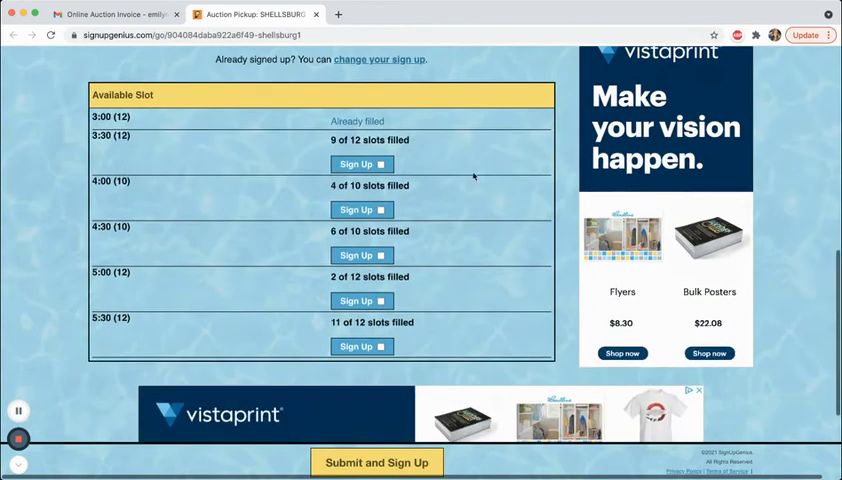
mouse_move(520, 156)
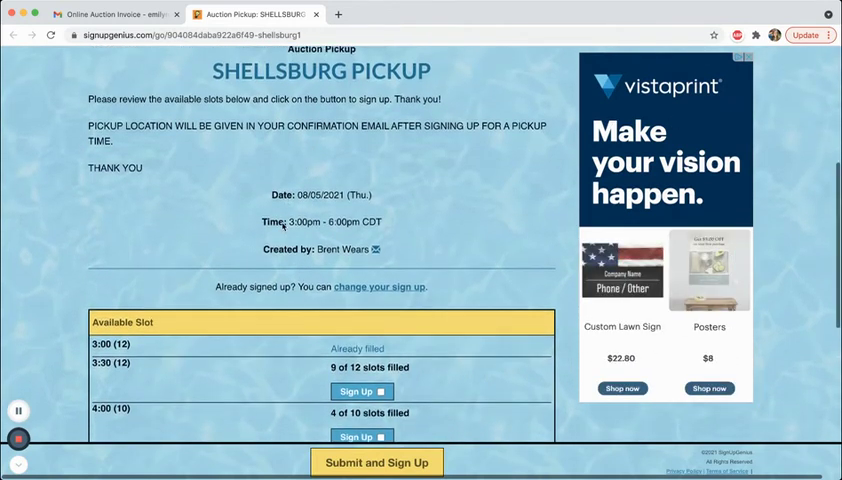
scroll("down", 3)
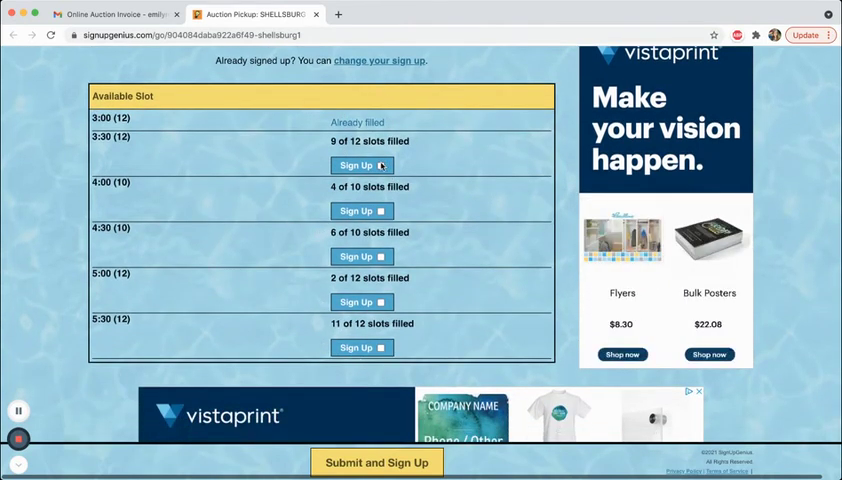
Select the 3:30 pickup slot and submit it for sign-up.
left_click(362, 165)
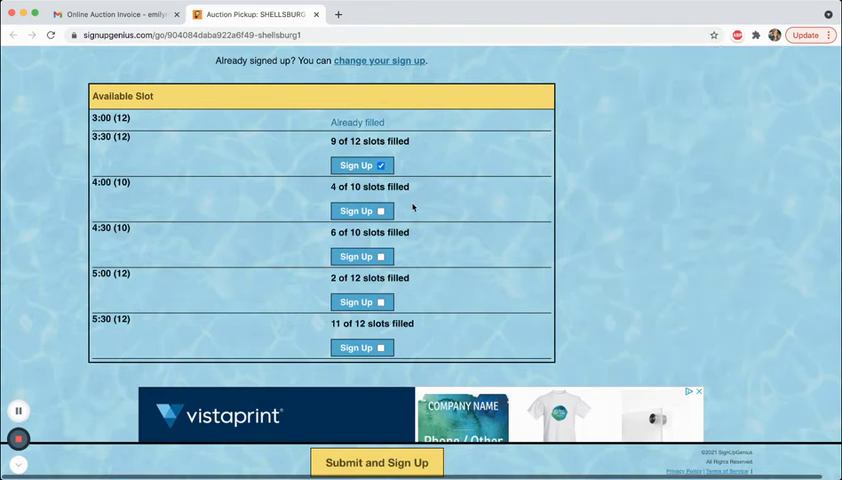
scroll("down", 3)
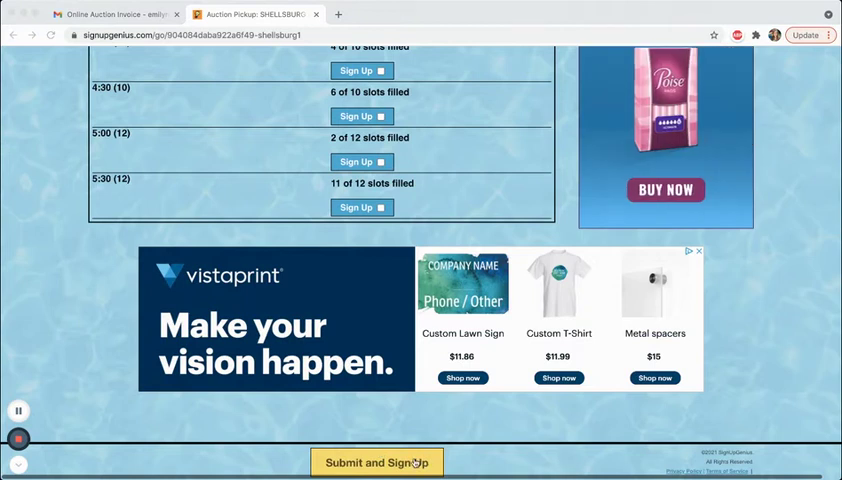
left_click(377, 461)
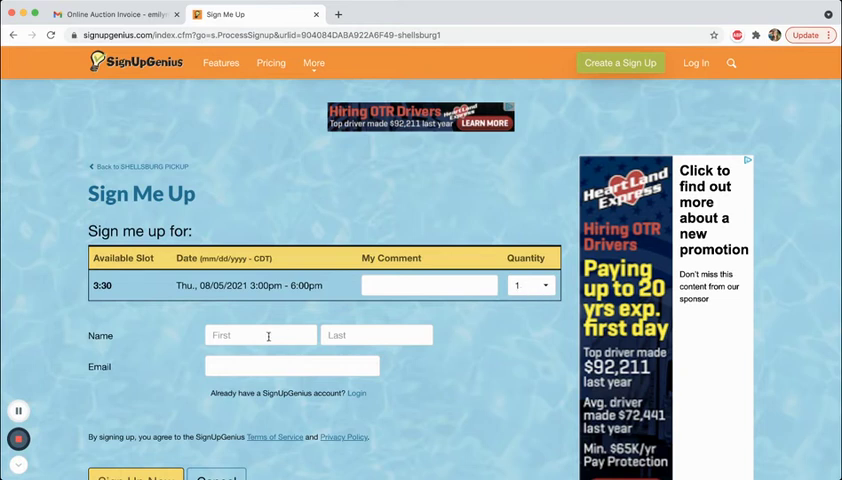
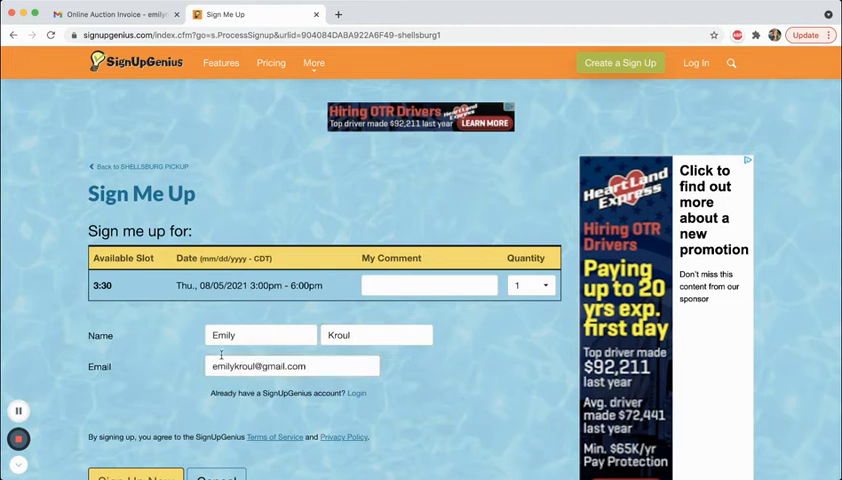
scroll("down", 3)
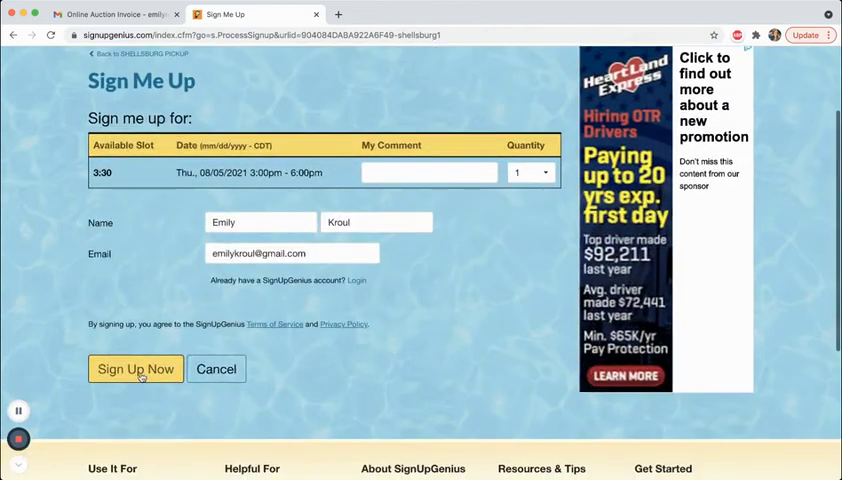
left_click(135, 369)
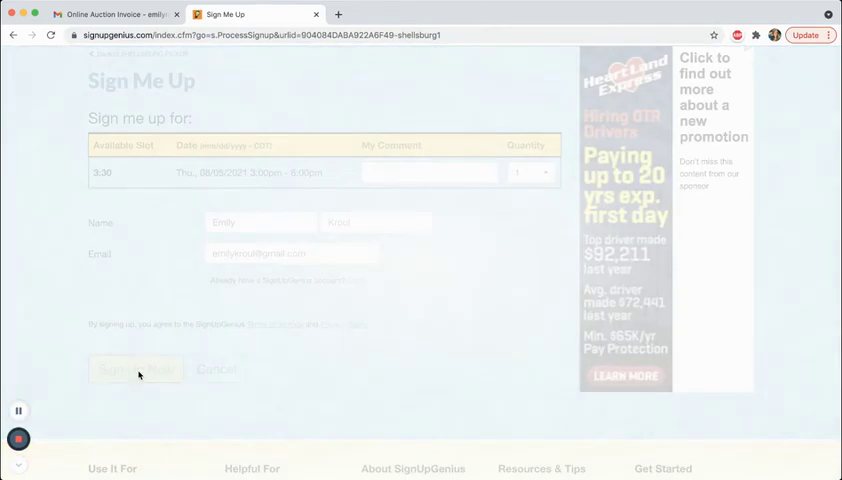
Click Sign Up Now again to reach the 'Thank you' confirmation for the 3:30 slot.
left_click(135, 369)
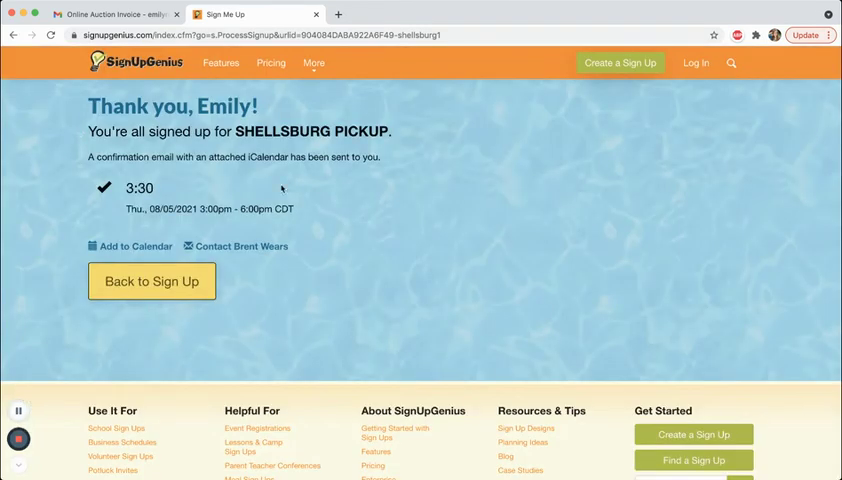
mouse_move(108, 195)
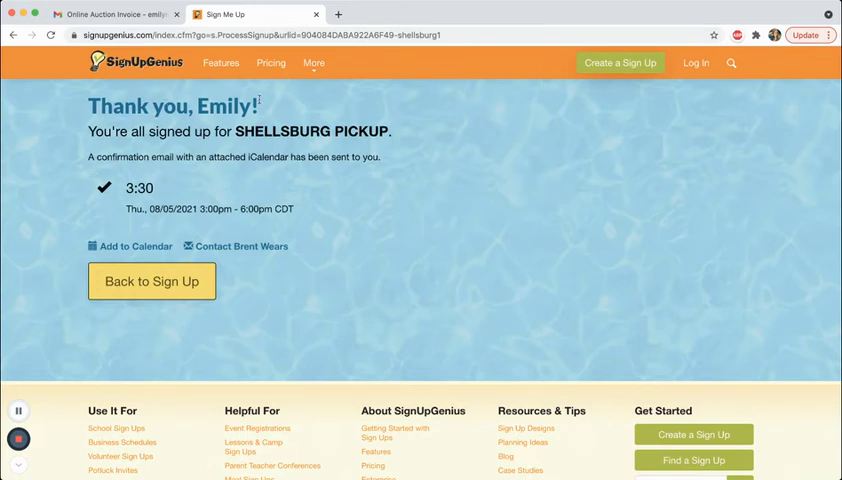
mouse_move(297, 300)
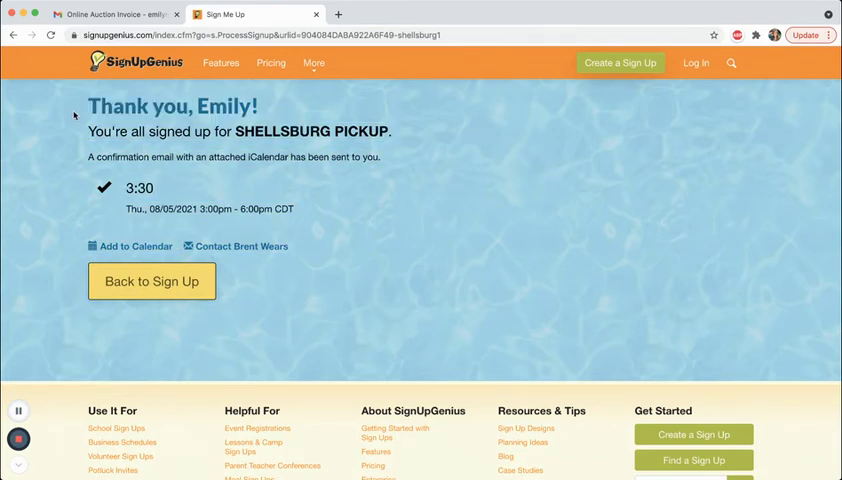
mouse_move(188, 185)
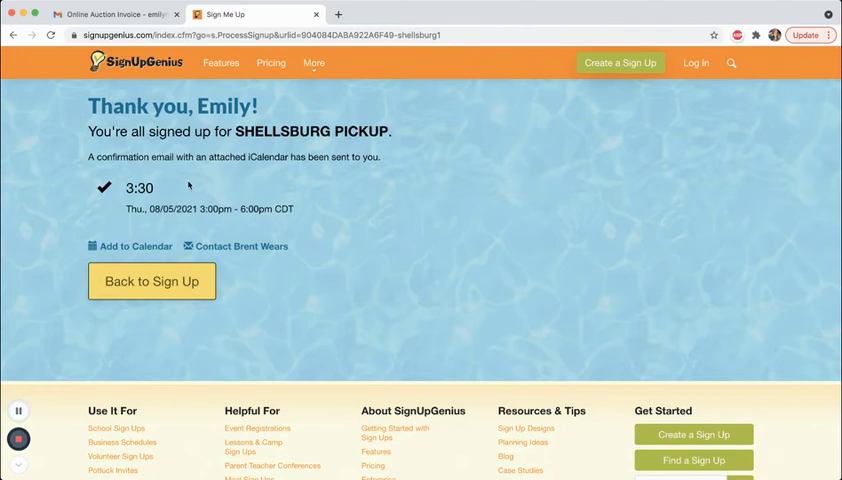